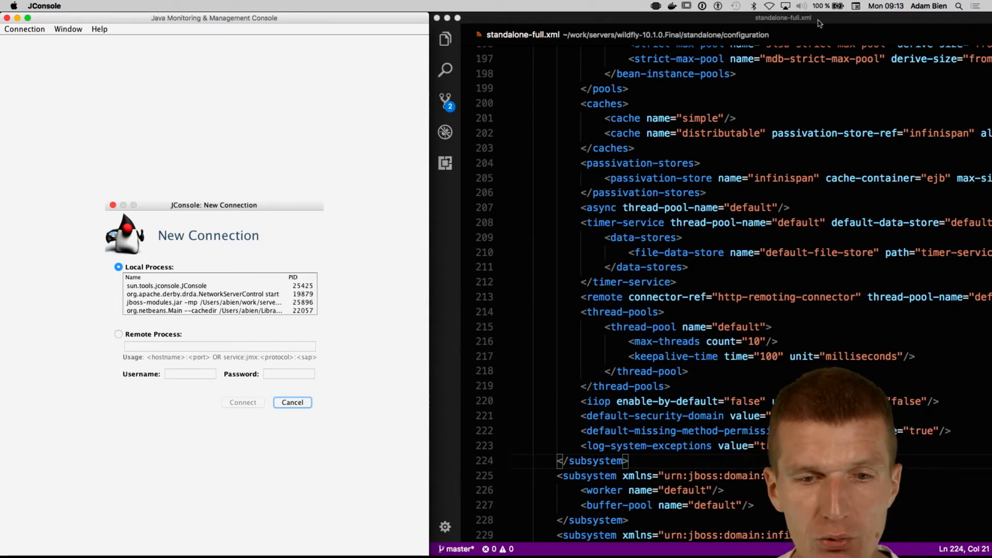
pyautogui.moveTo(789, 82)
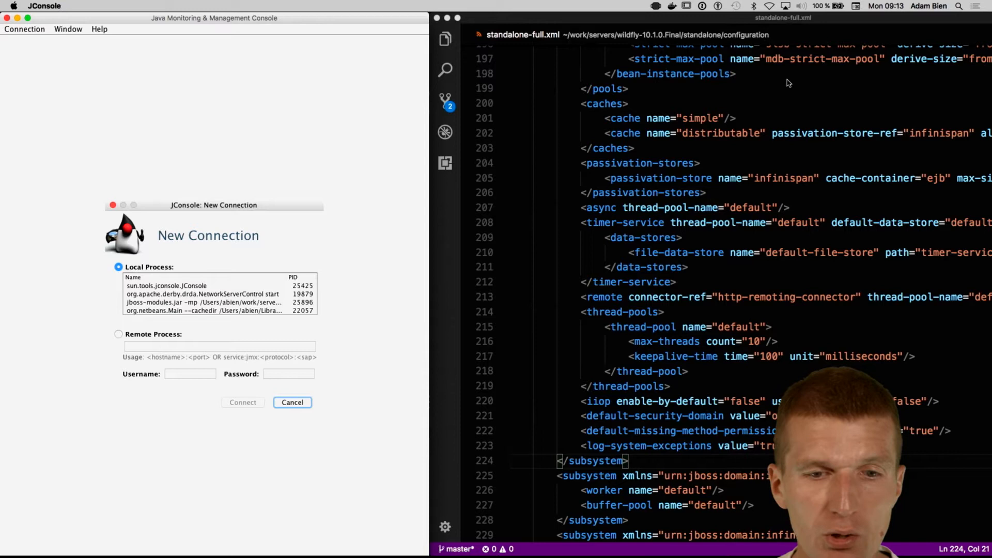
pyautogui.moveTo(694, 103)
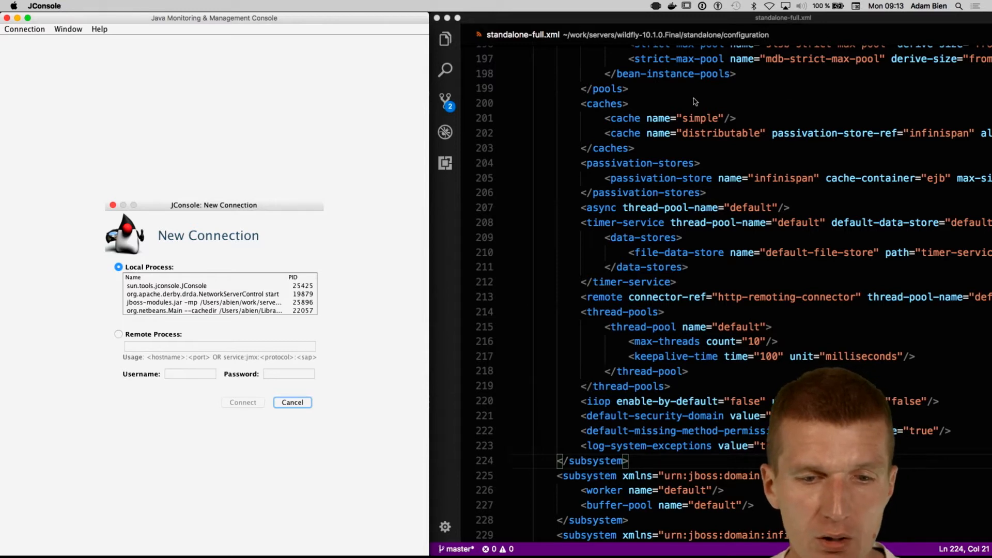
pyautogui.moveTo(685, 412)
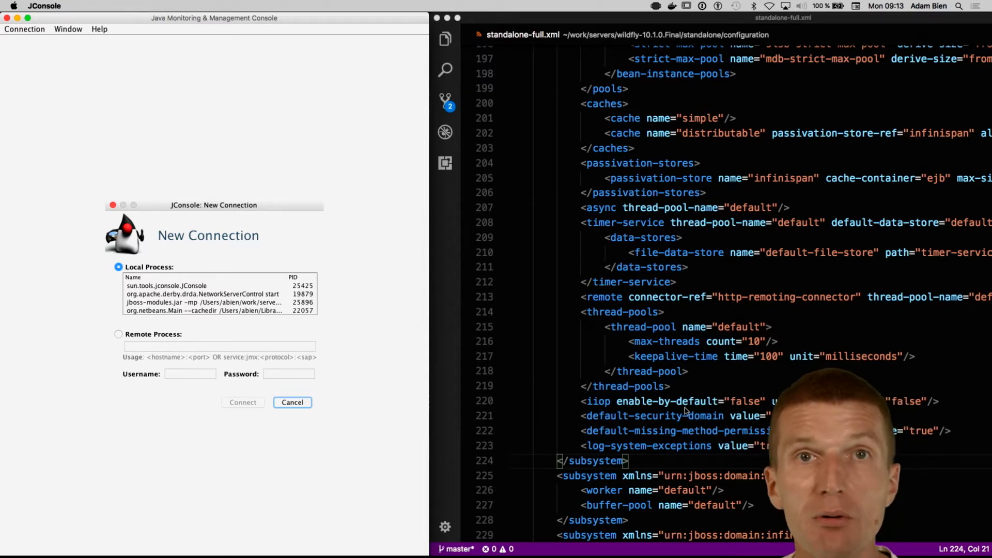
pyautogui.moveTo(775, 349)
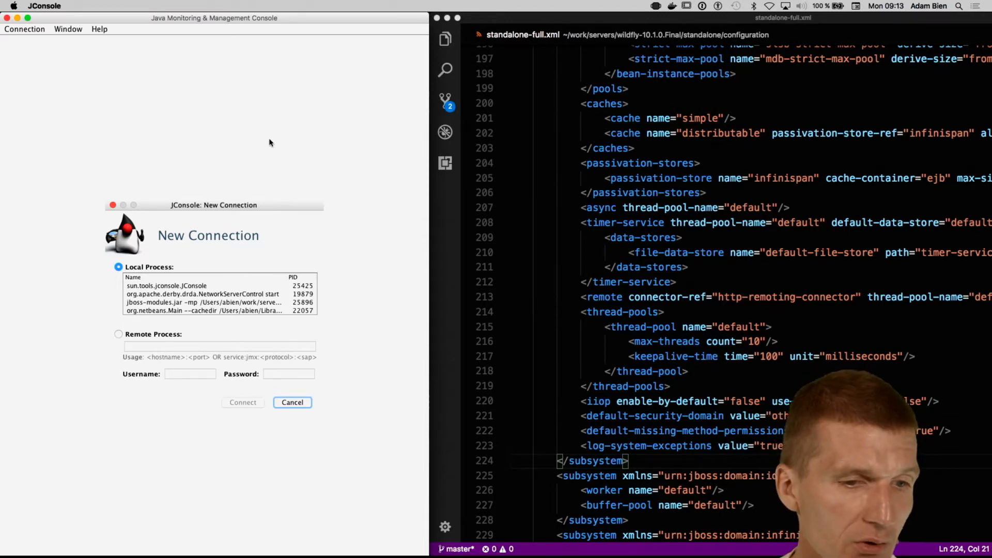
# Step: Connect insecurely to the local jboss-modules.jar WildFly process to view its overview
pyautogui.click(202, 302)
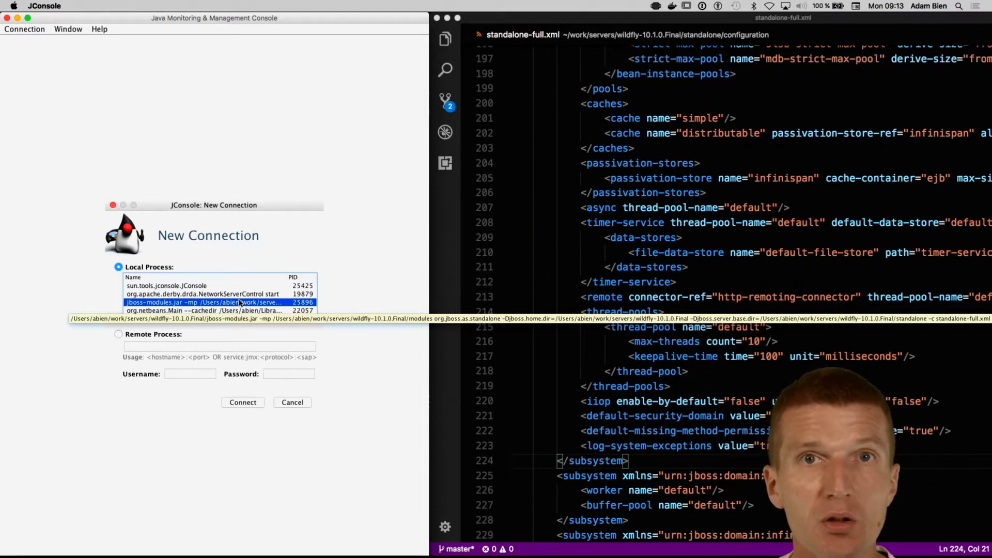
pyautogui.click(242, 402)
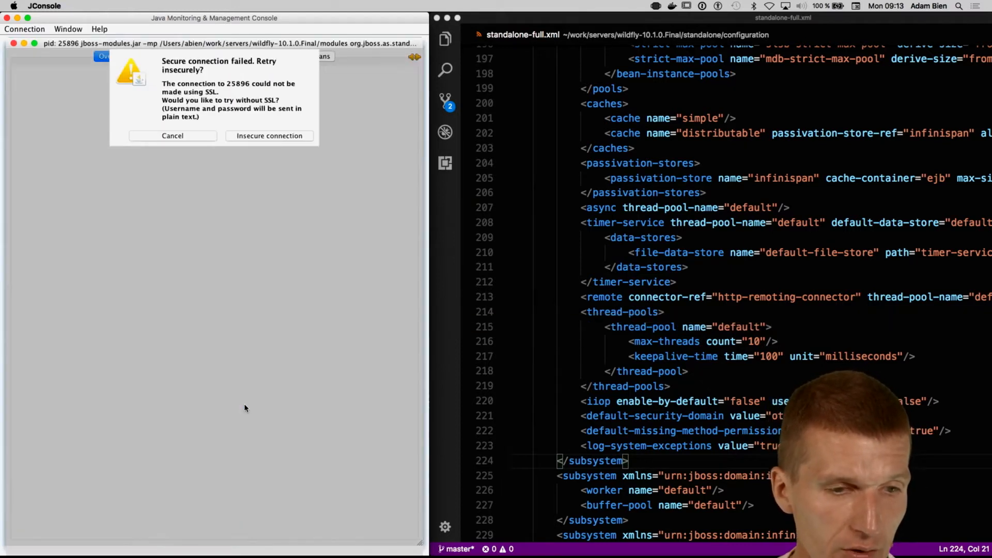
pyautogui.click(269, 135)
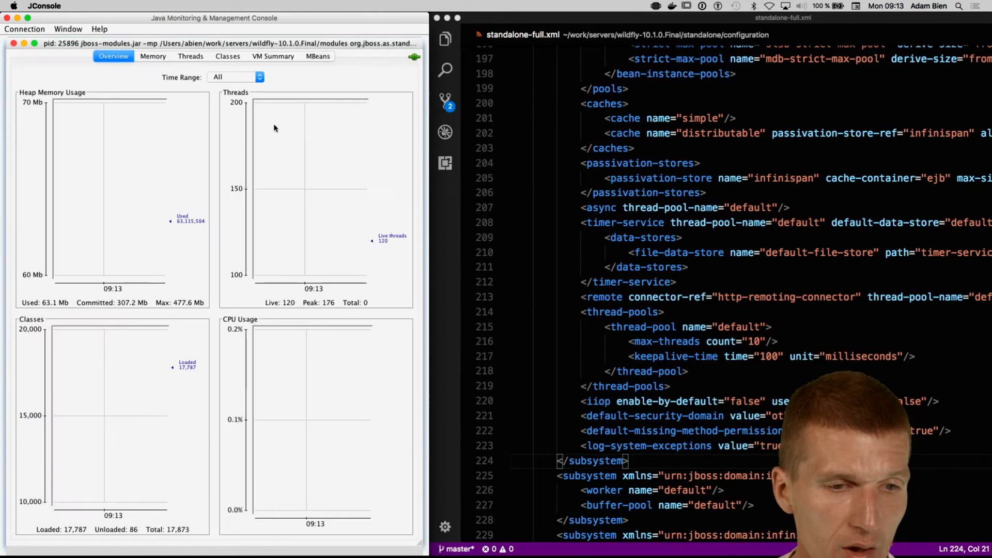
pyautogui.moveTo(203, 173)
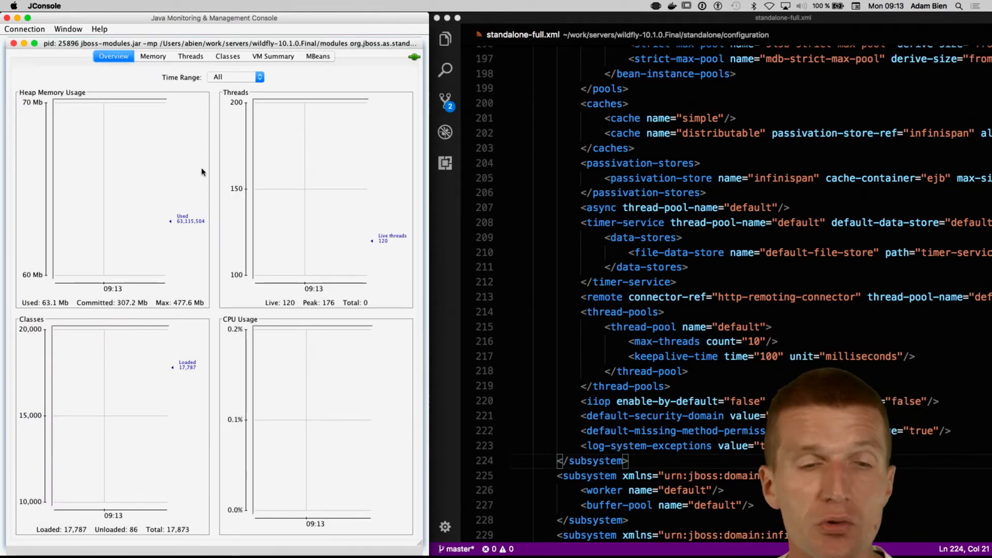
# Step: Browse the MBeans tree with a widened pane and the jboss.as domain expanded into subsystems
pyautogui.click(317, 56)
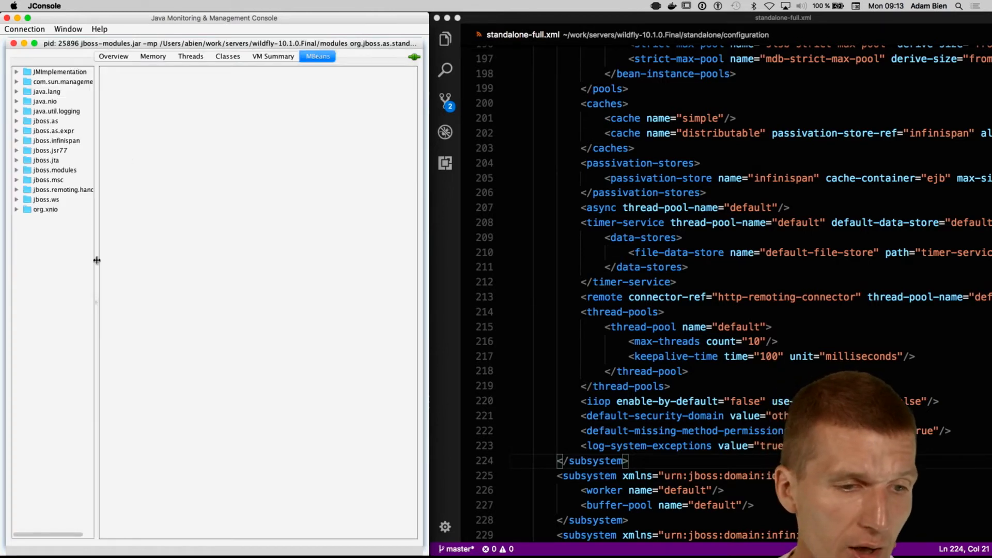
pyautogui.moveTo(97, 260); pyautogui.dragTo(156, 303)
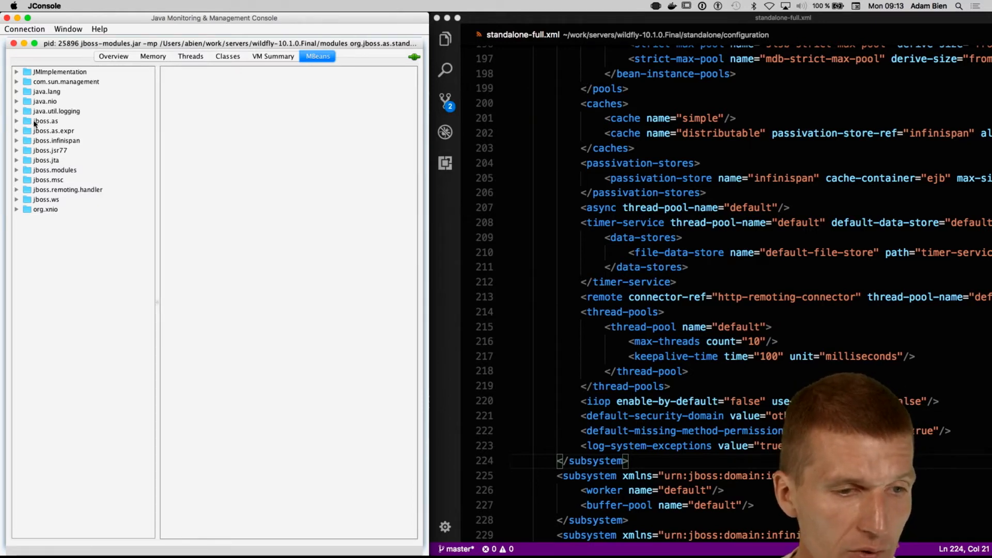
pyautogui.click(44, 120)
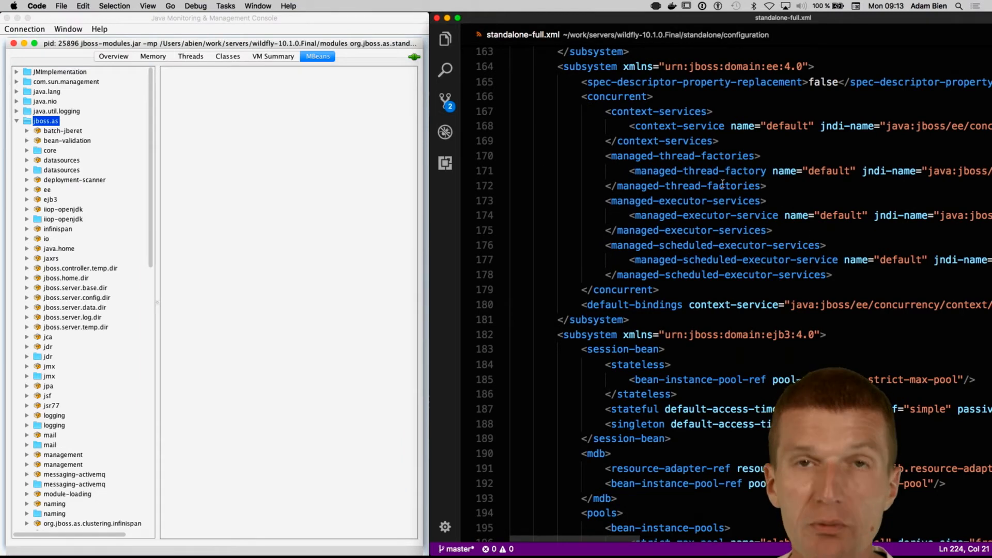
pyautogui.scroll(-3)
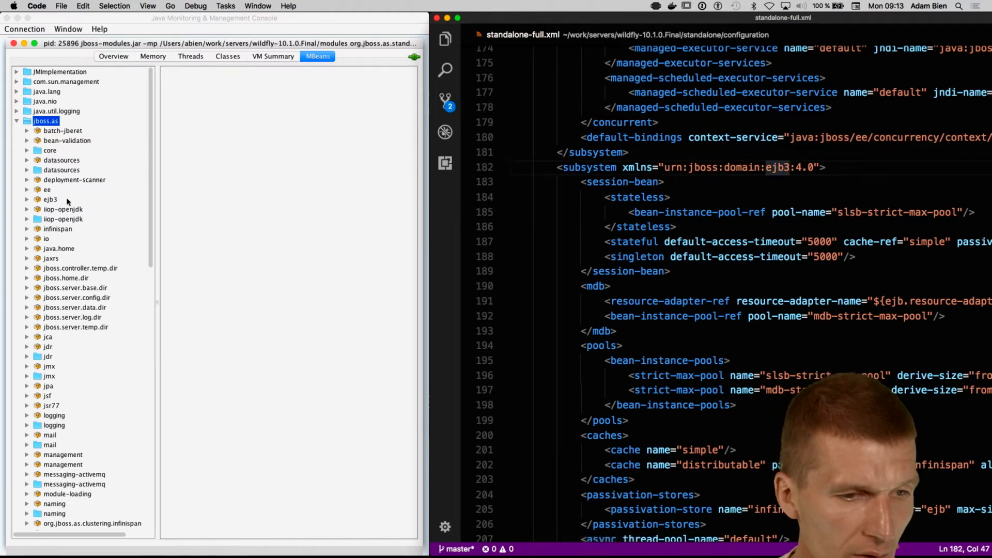
# Step: Show the ejb3 subsystem MBean's attribute table, including pool names and logSystemExceptions true
pyautogui.click(51, 198)
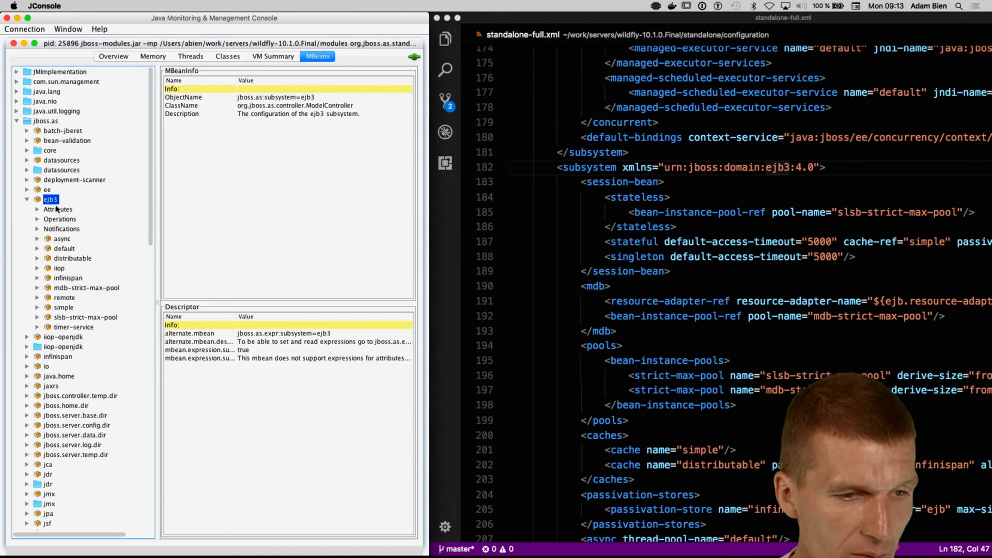
pyautogui.click(58, 210)
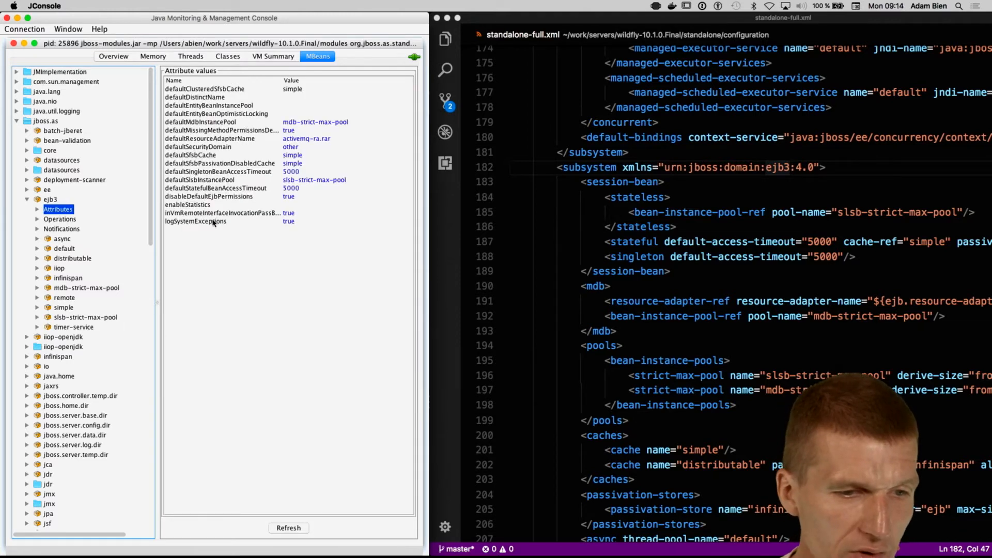
pyautogui.moveTo(198, 221)
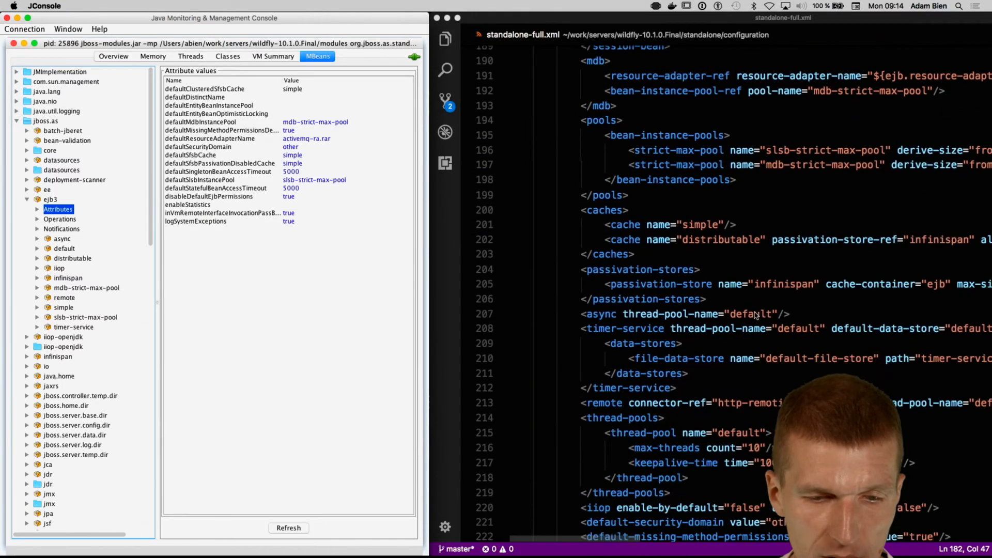
pyautogui.scroll(-3)
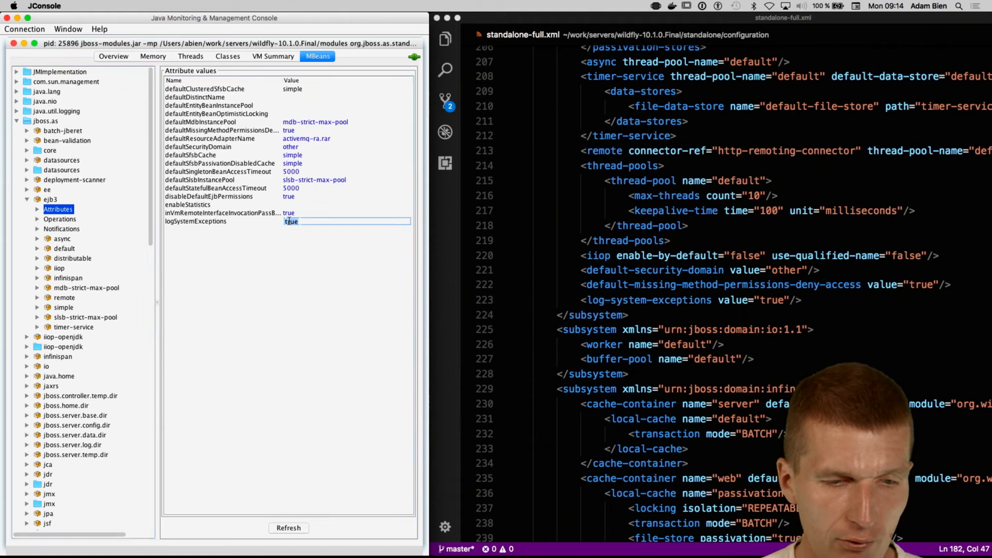
# Step: Set logSystemExceptions to false so the config's log-system-exceptions becomes false
pyautogui.write('false')
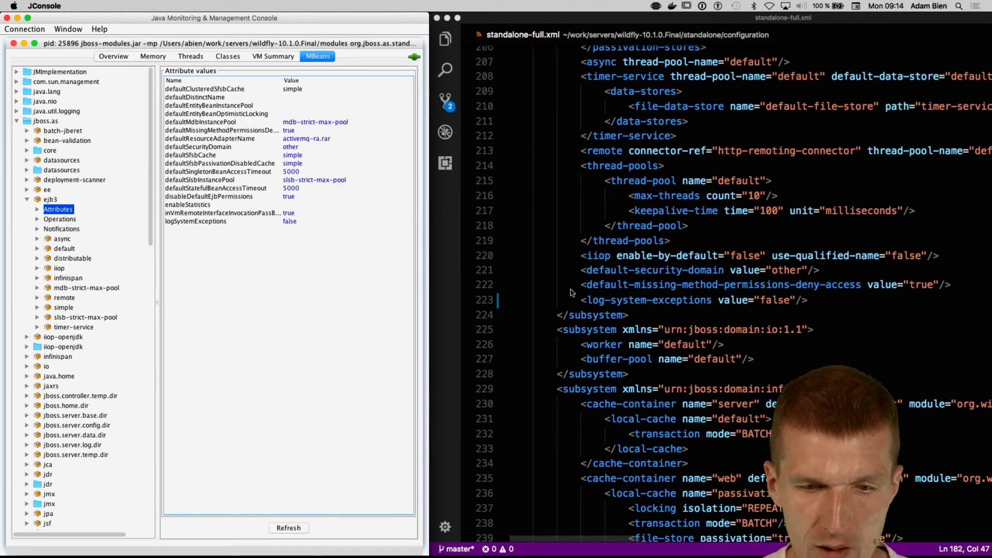
pyautogui.moveTo(792, 303)
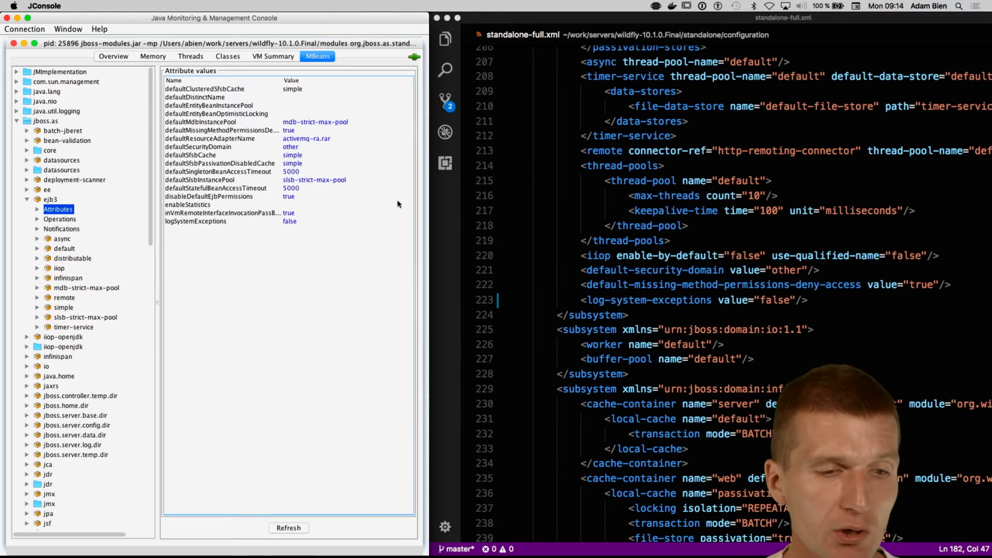
pyautogui.moveTo(200, 285)
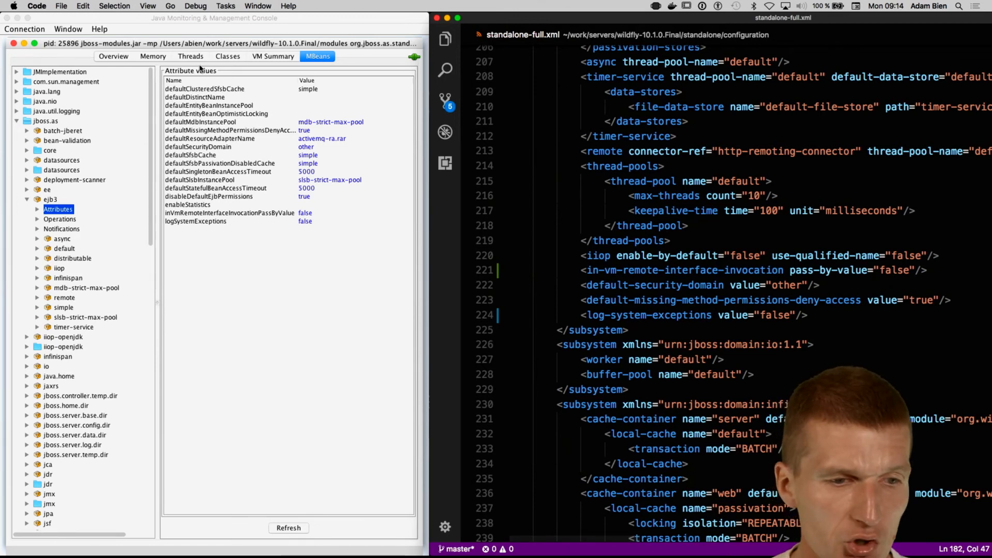
pyautogui.moveTo(444, 210)
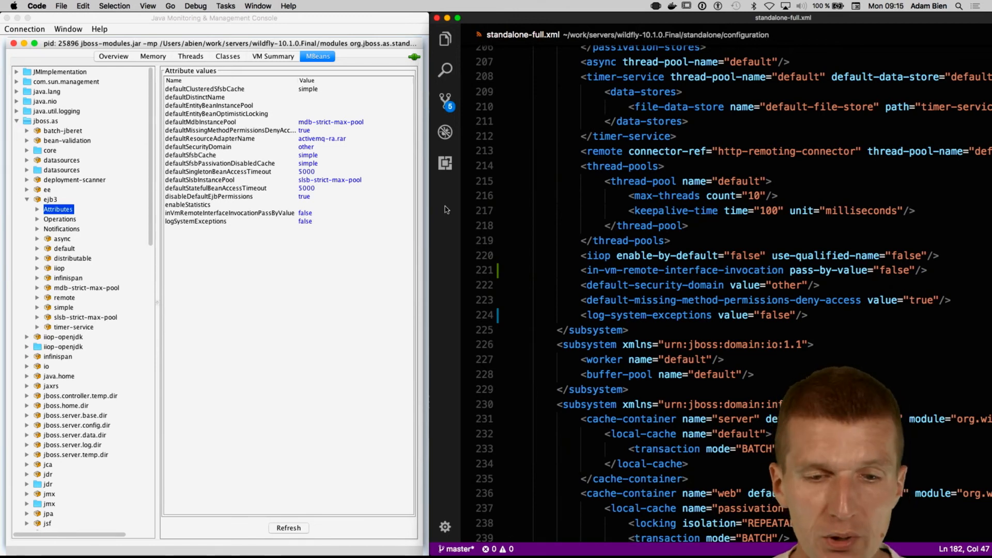